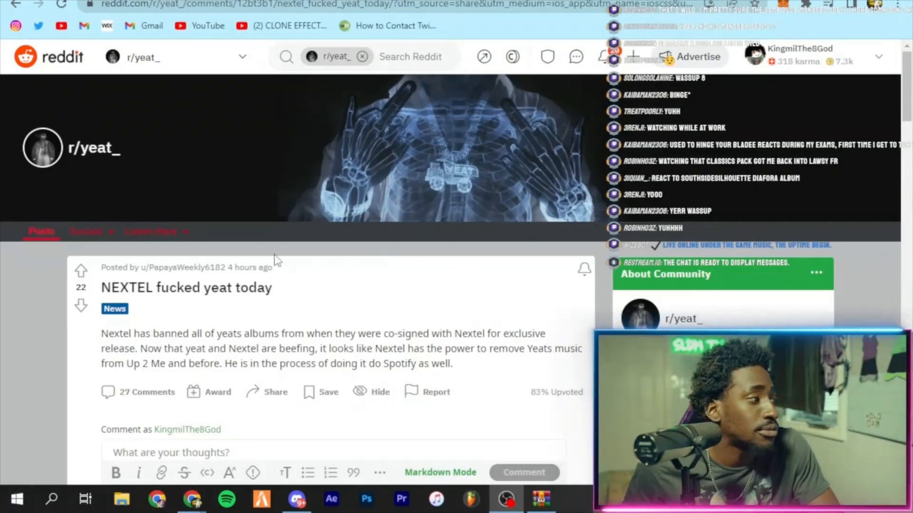
View the shared DM screenshot's source in the browser, then return to it in Discord
{"action": "scroll", "scroll_direction": "down", "scroll_amount": 3}
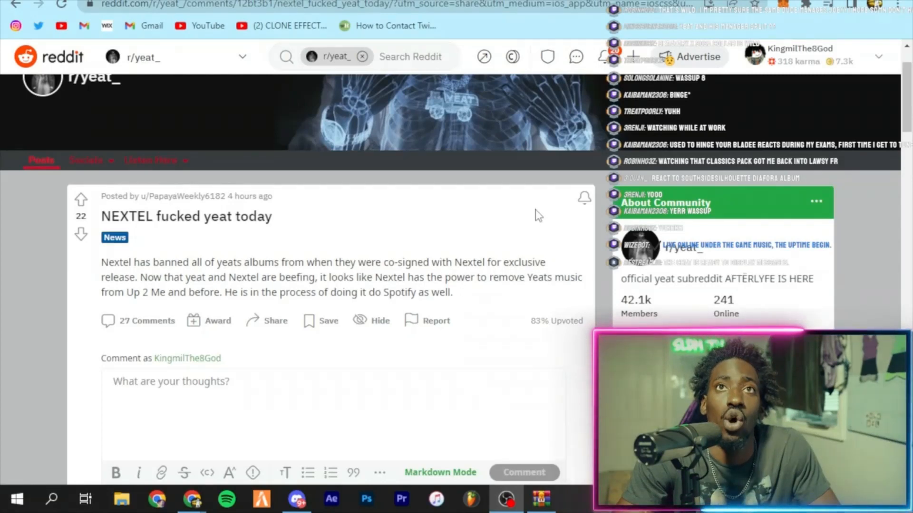
{"action": "scroll", "scroll_direction": "down", "scroll_amount": 3}
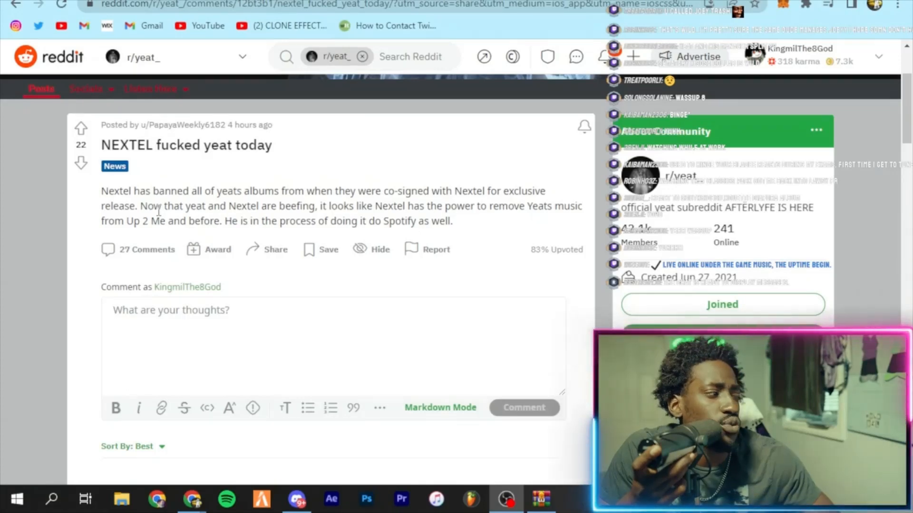
{"action": "scroll", "scroll_direction": "down", "scroll_amount": 3}
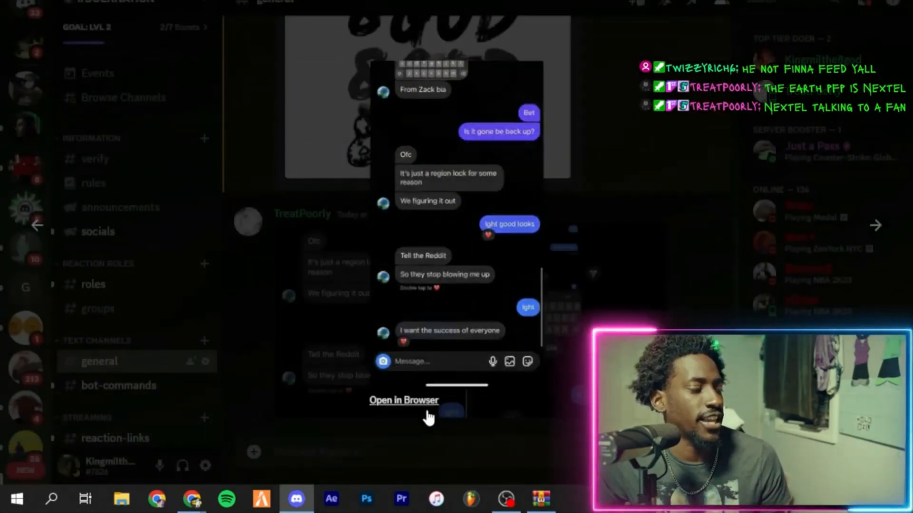
{"action": "left_click", "coordinate": [403, 401]}
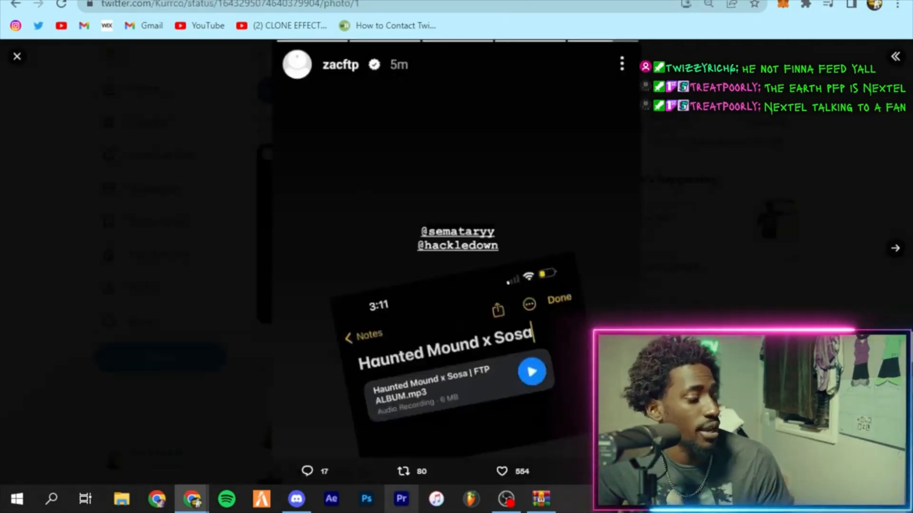
{"action": "left_click", "coordinate": [295, 499]}
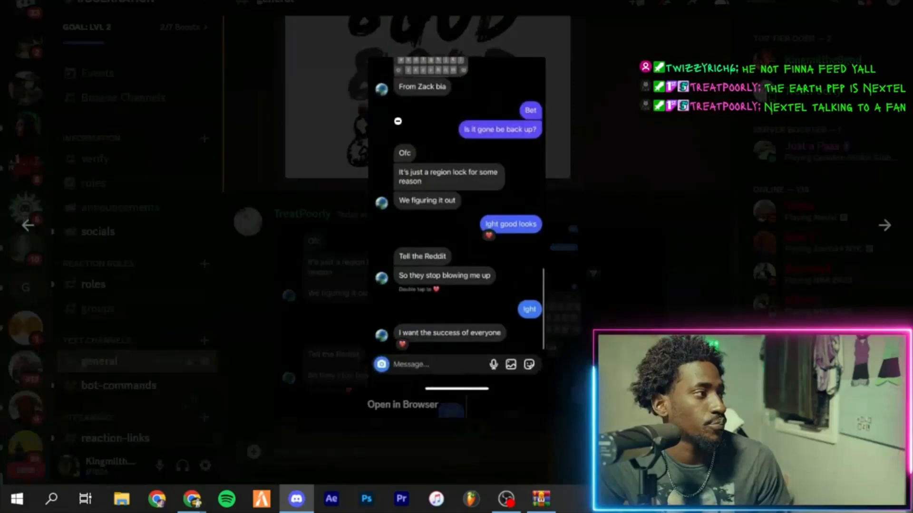